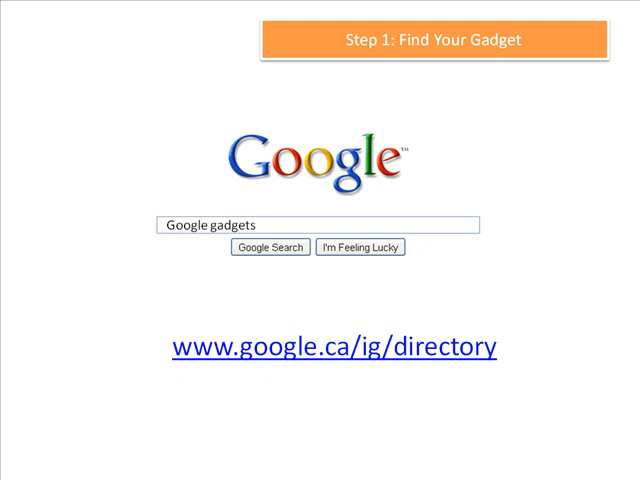
Advance past the 'Step 1: Find Your Gadget' slide to Step 2.
left_click(332, 347)
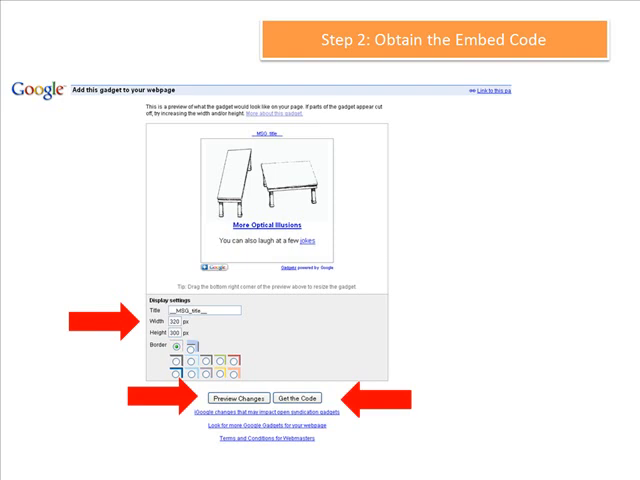
Reveal the embed code box and Helpful Hint, then advance to Step 3.
left_click(312, 397)
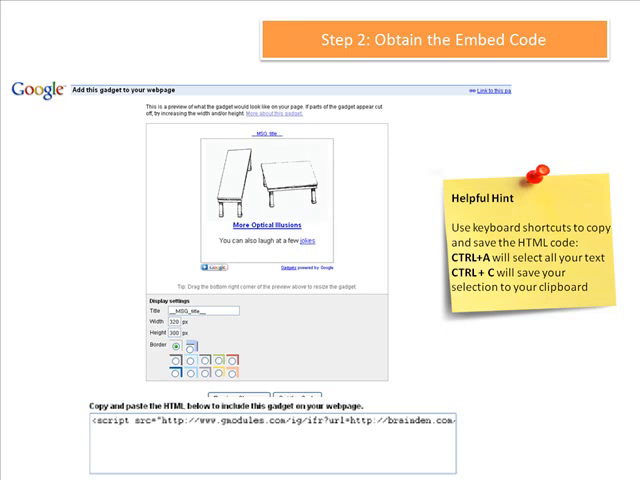
key("Right")
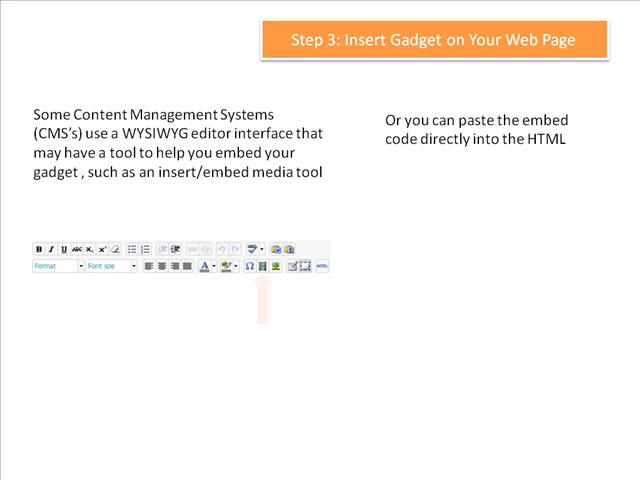